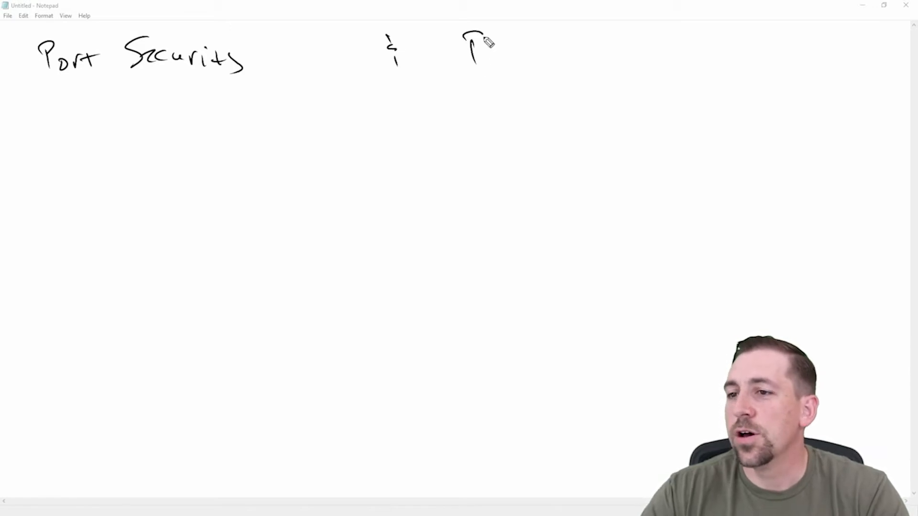
{"action": "mouse_move", "coordinate": [576, 52]}
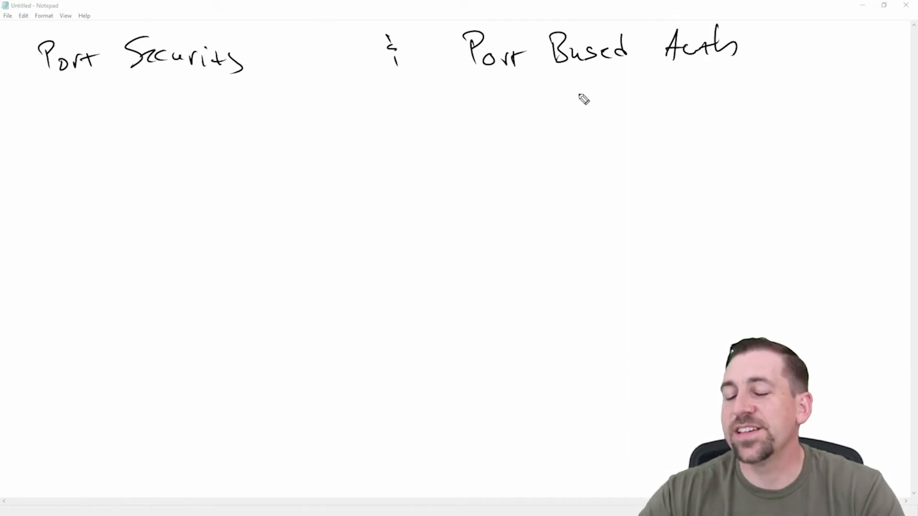
{"action": "mouse_move", "coordinate": [557, 102]}
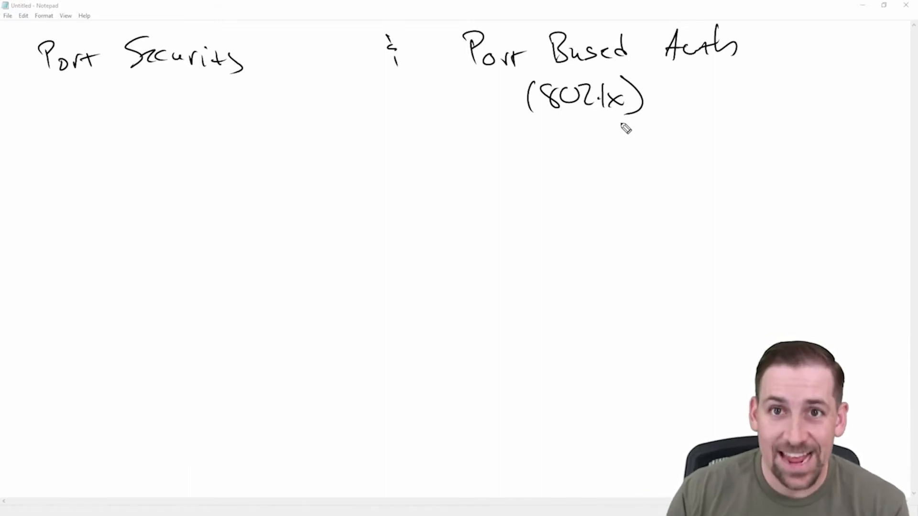
{"action": "mouse_move", "coordinate": [277, 120]}
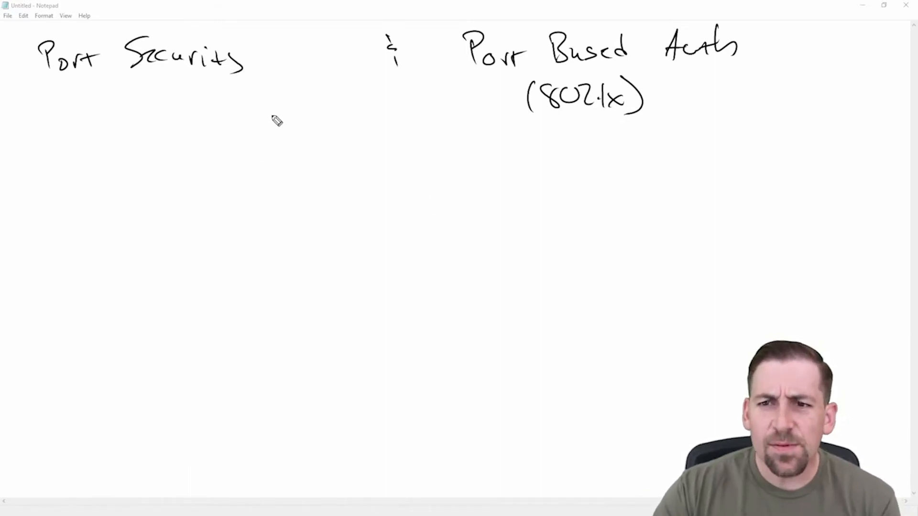
{"action": "mouse_move", "coordinate": [301, 116]}
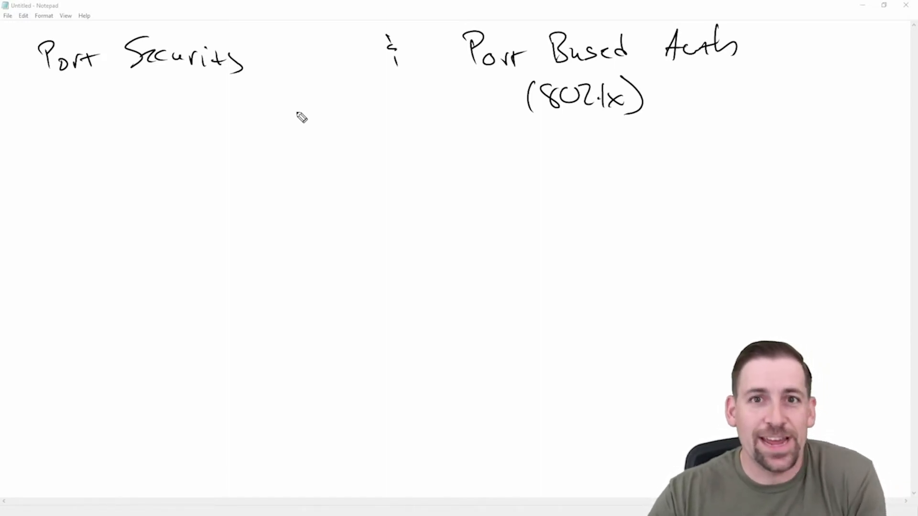
{"action": "mouse_move", "coordinate": [160, 117]}
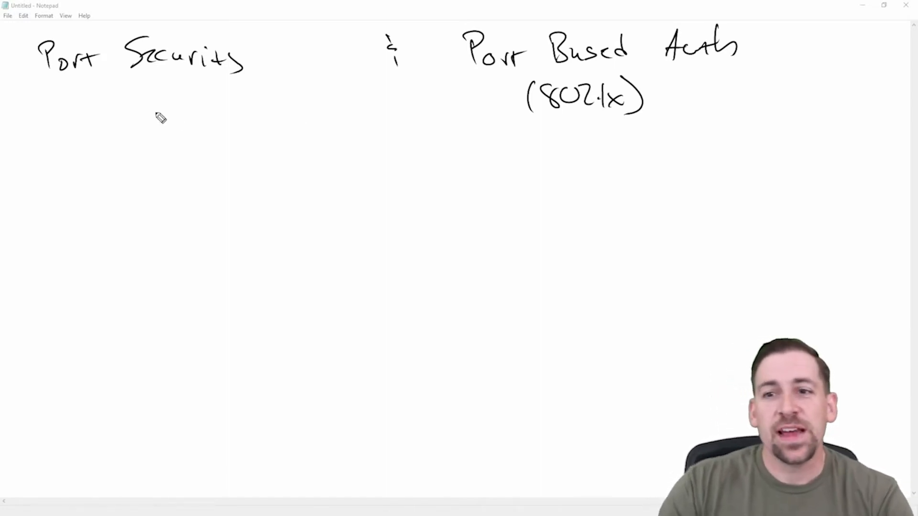
Underline the handwritten 'Port Security' heading with a pen stroke
{"action": "left_click_drag", "start_coordinate": [35, 82], "coordinate": [279, 76]}
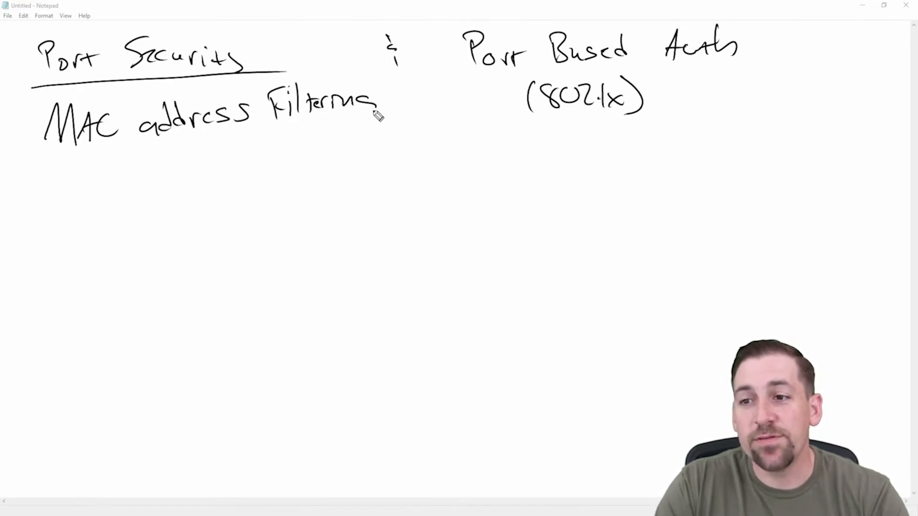
{"action": "mouse_move", "coordinate": [44, 163]}
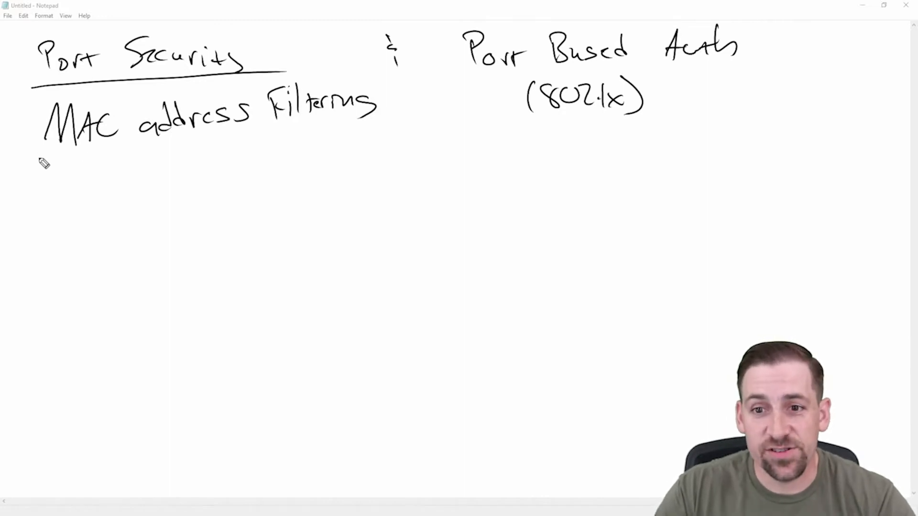
Underline the word 'MAC' beneath the MAC address filtering note
{"action": "left_click_drag", "start_coordinate": [41, 156], "coordinate": [129, 158]}
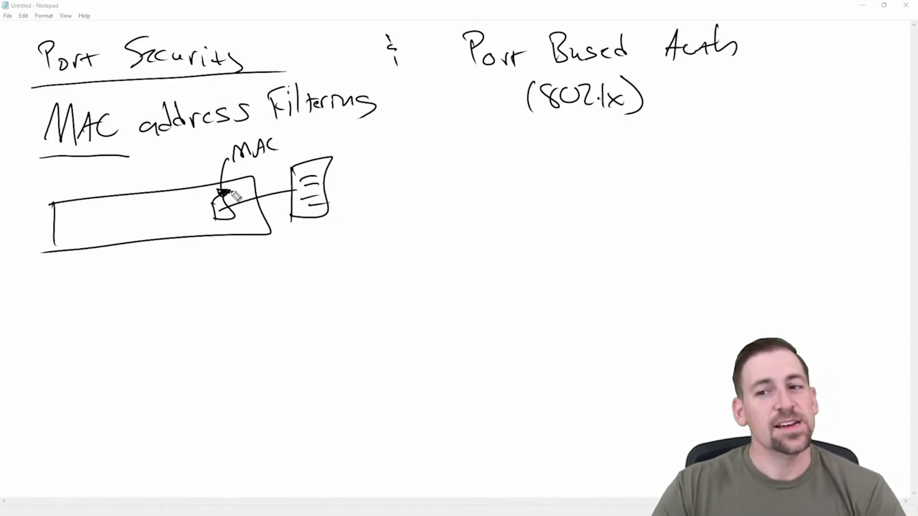
{"action": "mouse_move", "coordinate": [243, 267]}
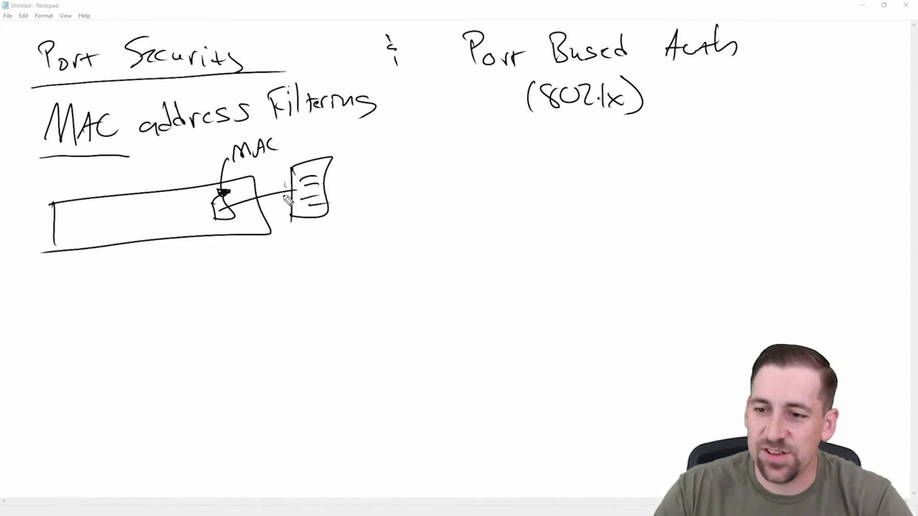
{"action": "mouse_move", "coordinate": [351, 188]}
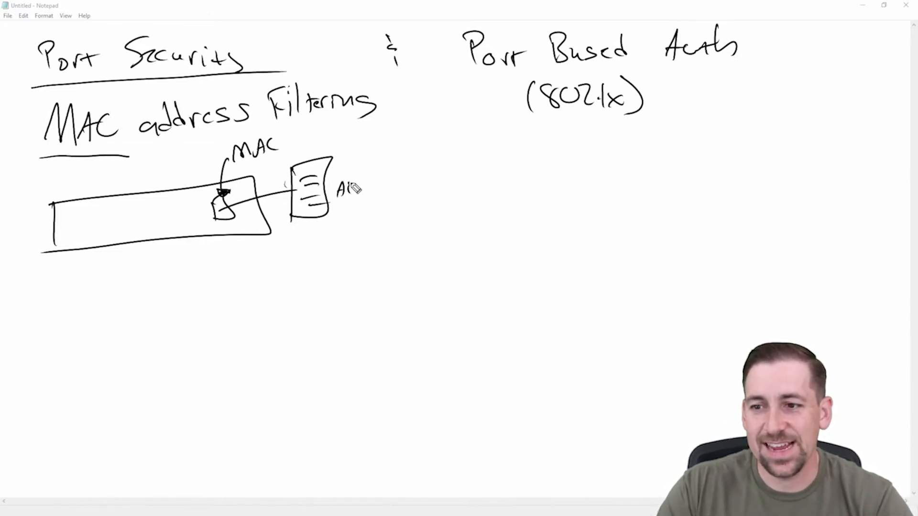
{"action": "mouse_move", "coordinate": [386, 191]}
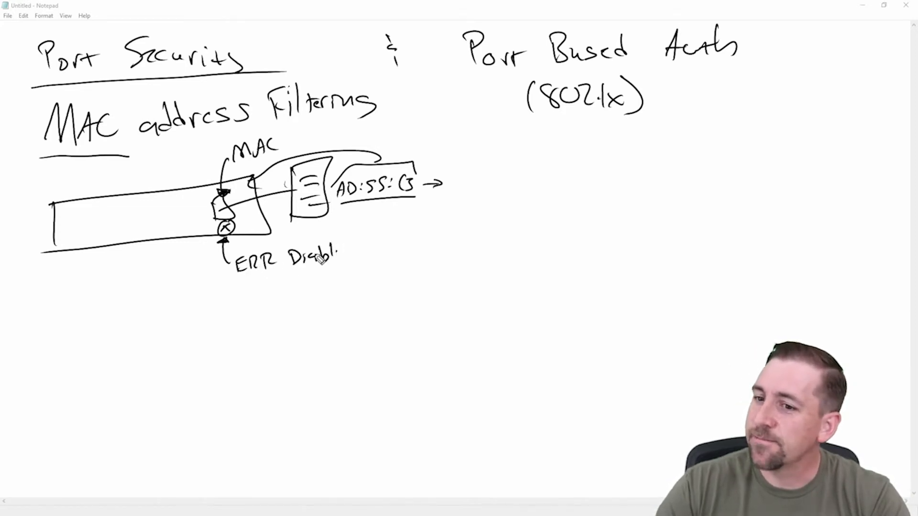
{"action": "mouse_move", "coordinate": [369, 257]}
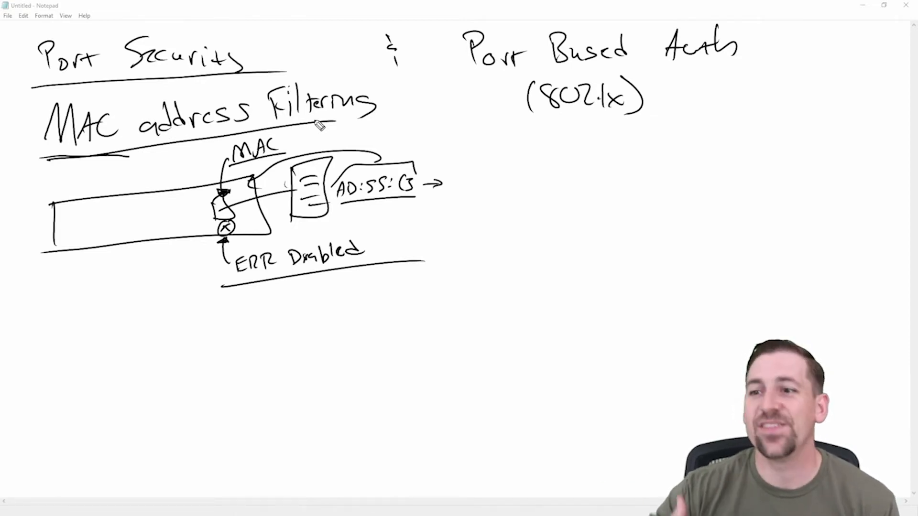
{"action": "mouse_move", "coordinate": [337, 220]}
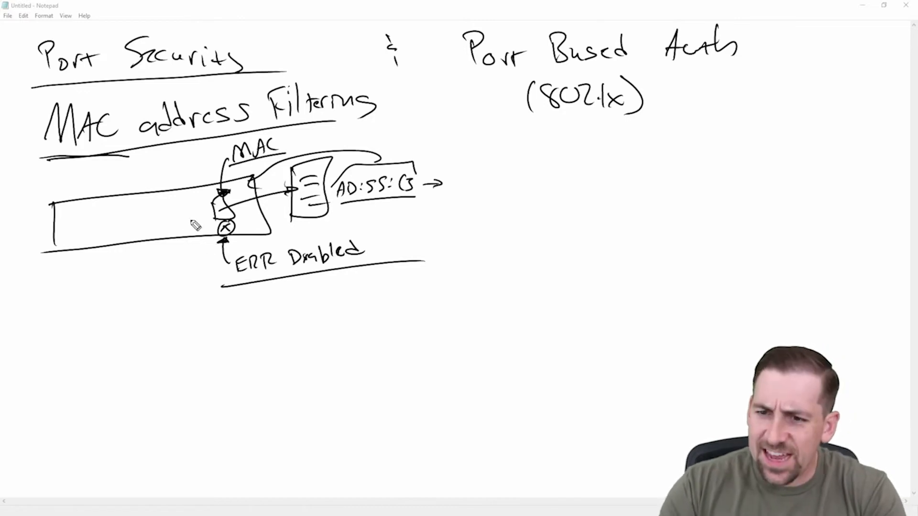
{"action": "mouse_move", "coordinate": [199, 199]}
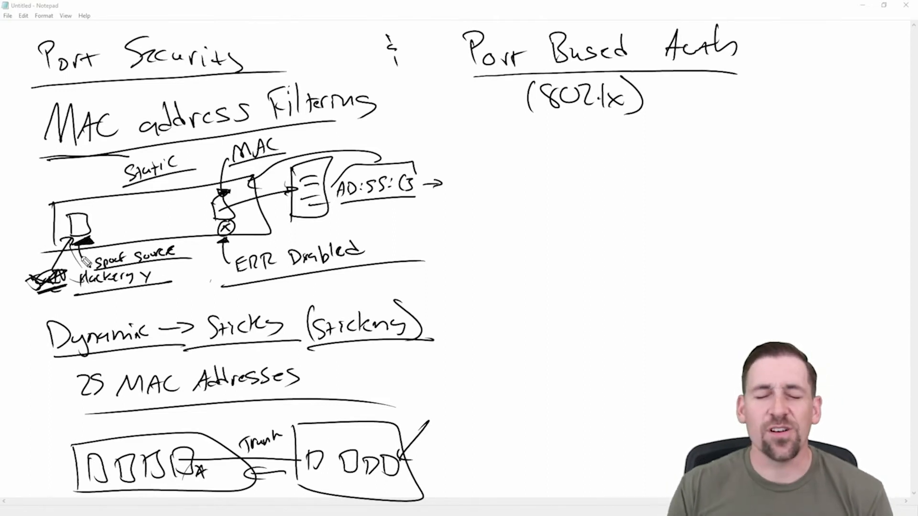
{"action": "mouse_move", "coordinate": [56, 146]}
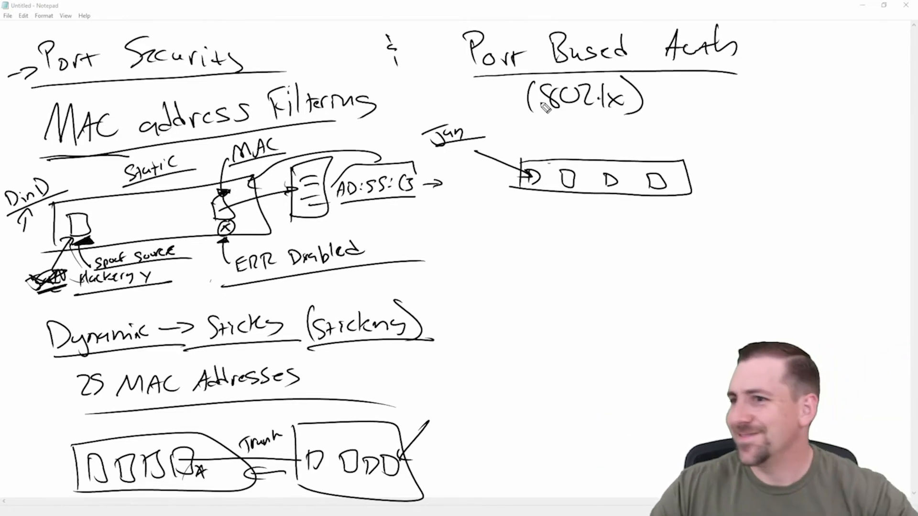
{"action": "mouse_move", "coordinate": [517, 280]}
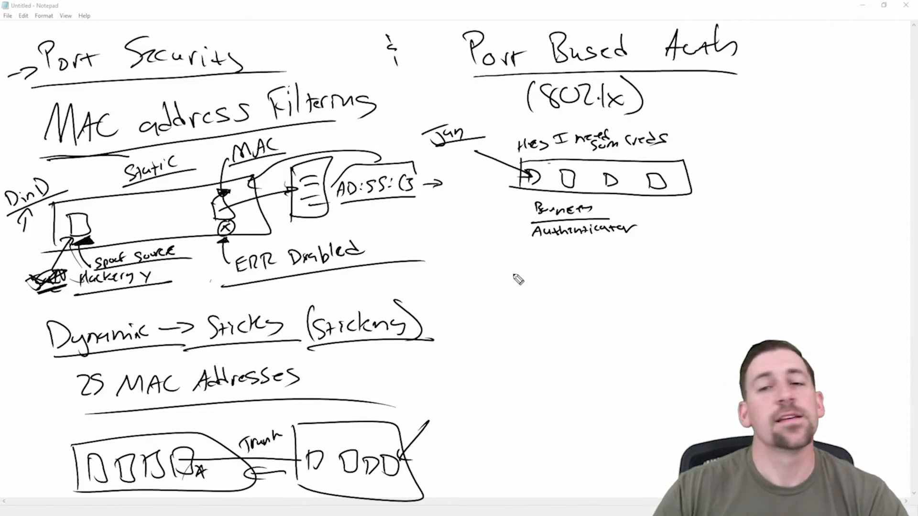
{"action": "mouse_move", "coordinate": [449, 168]}
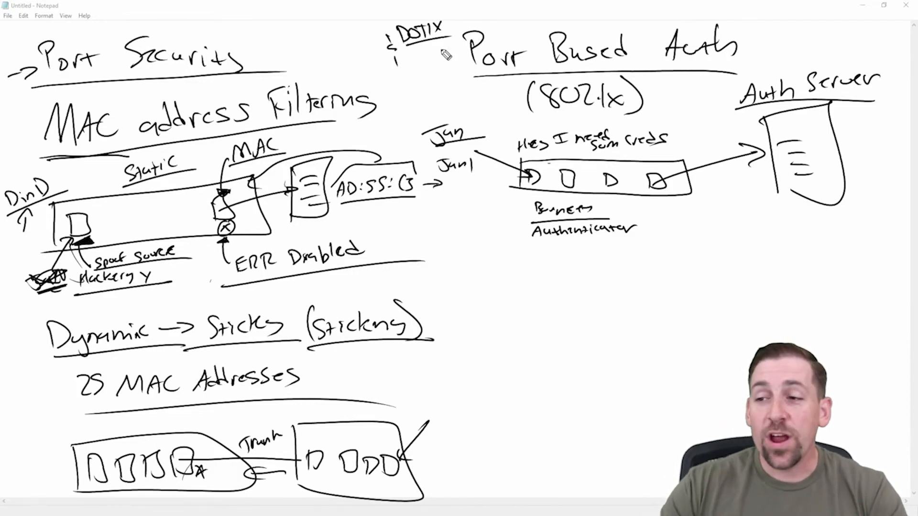
{"action": "mouse_move", "coordinate": [419, 106]}
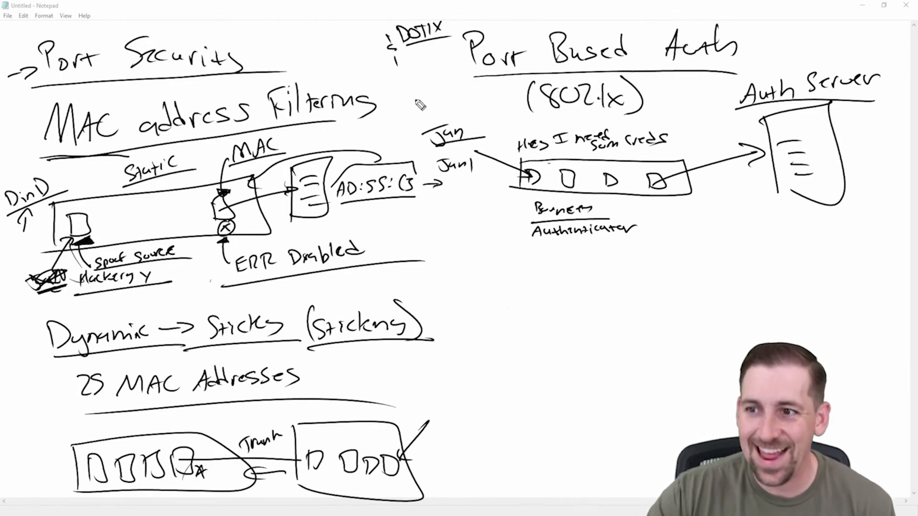